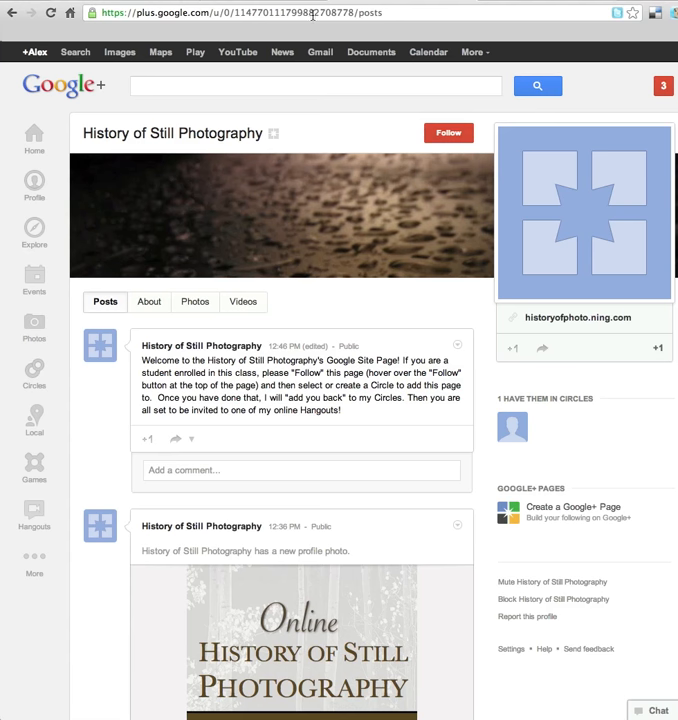
{"action": "mouse_move", "coordinate": [204, 58]}
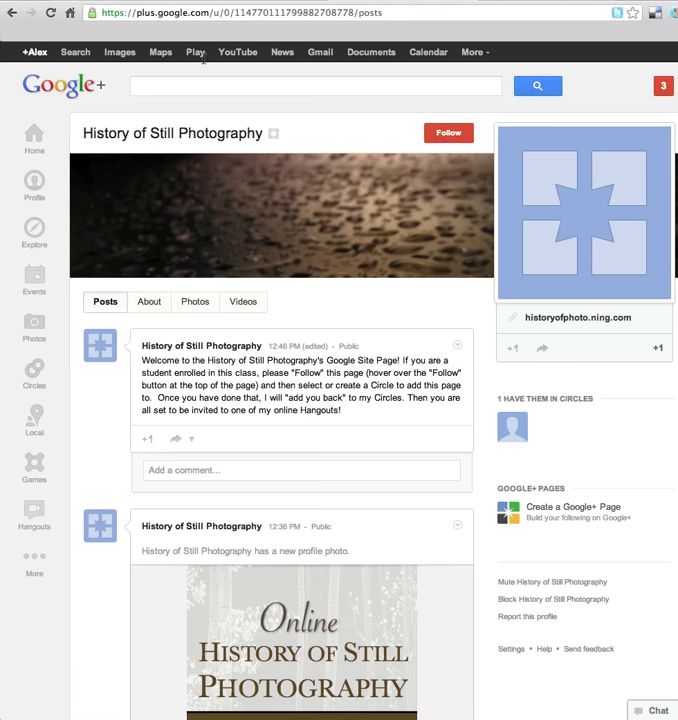
{"action": "mouse_move", "coordinate": [259, 237]}
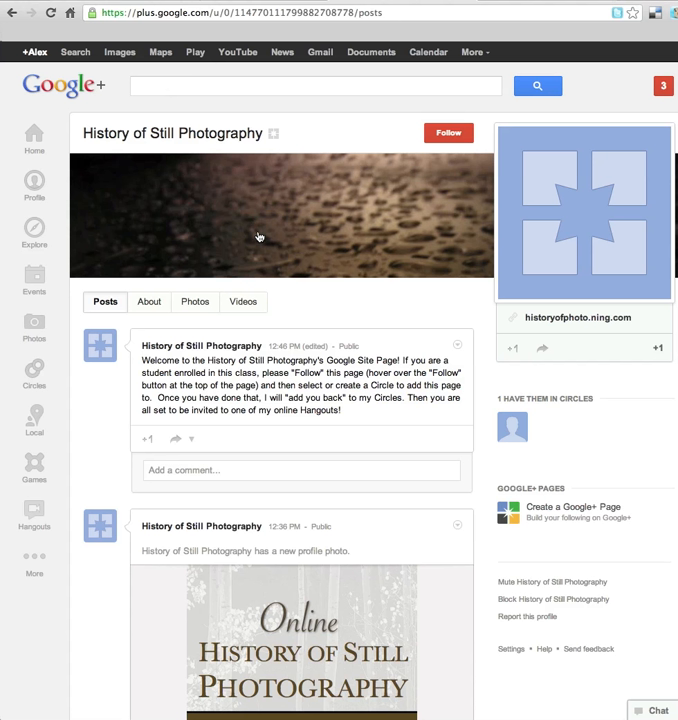
{"action": "mouse_move", "coordinate": [582, 243]}
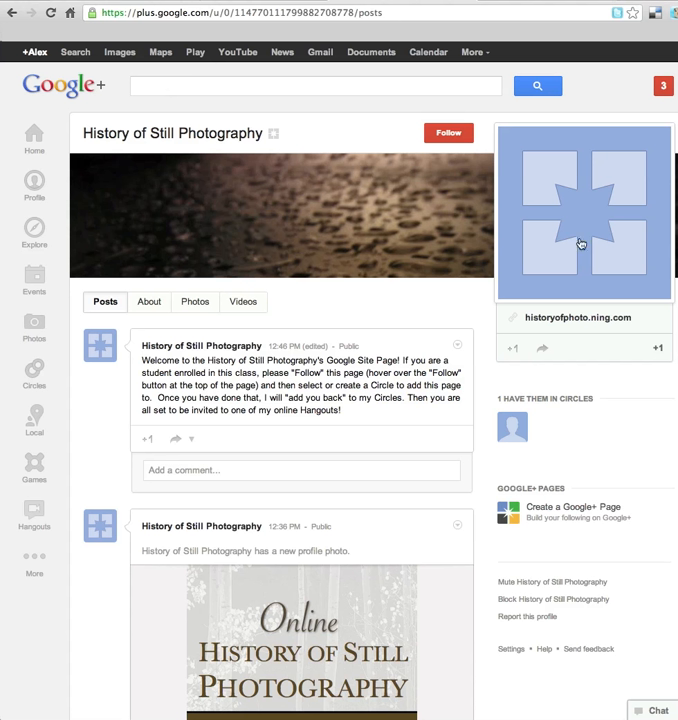
{"action": "mouse_move", "coordinate": [558, 233]}
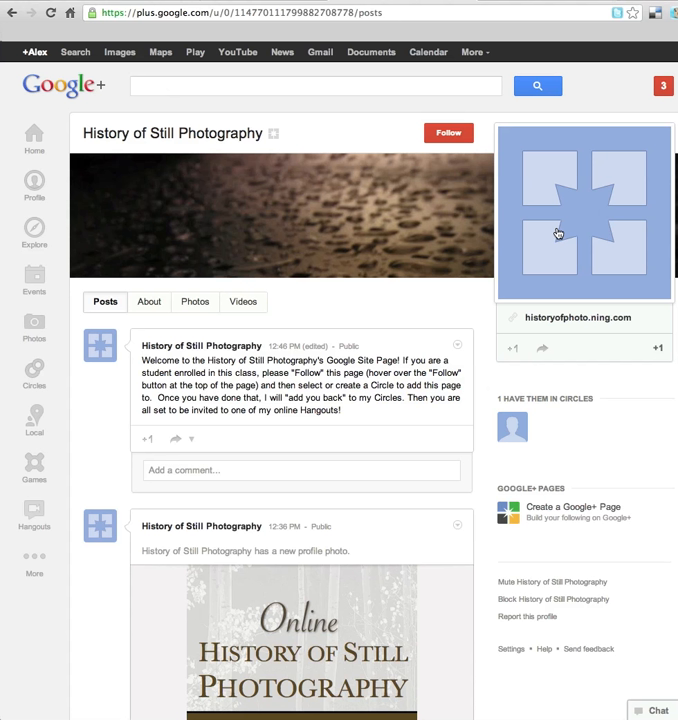
{"action": "mouse_move", "coordinate": [571, 244]}
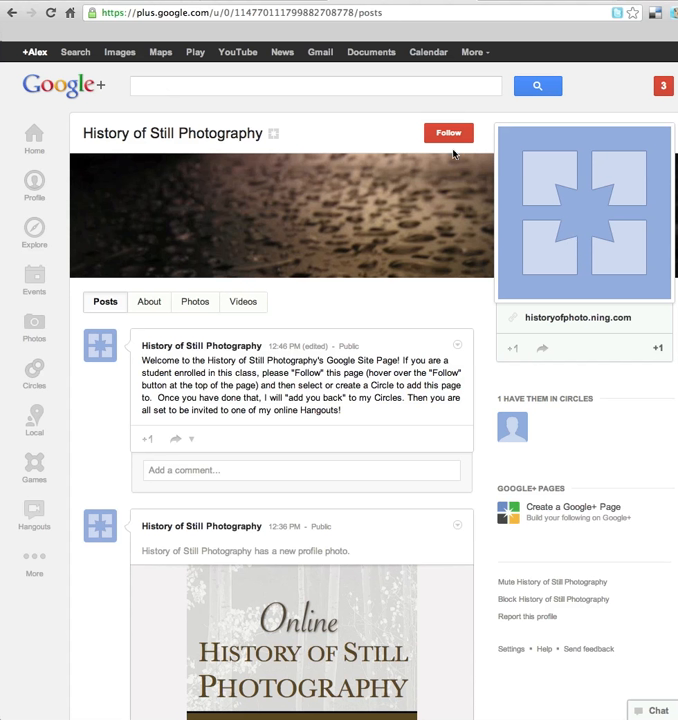
{"action": "mouse_move", "coordinate": [408, 148]}
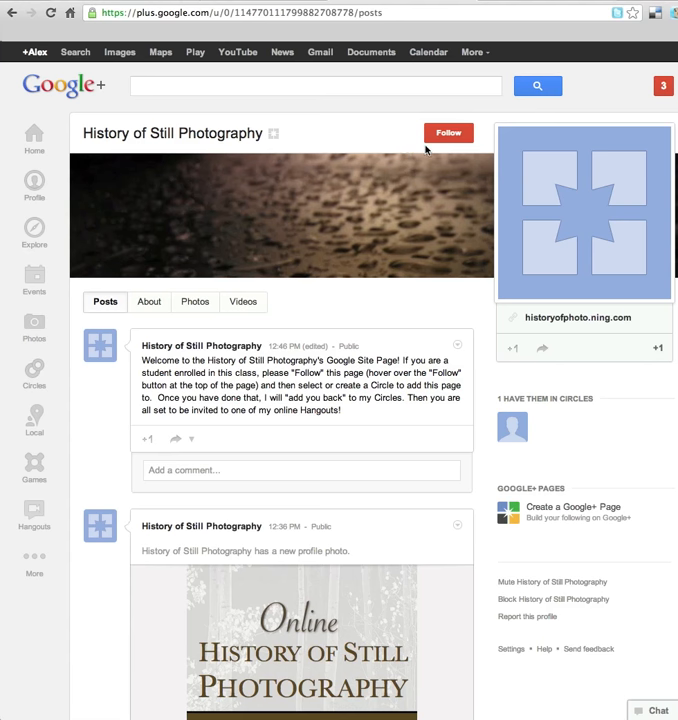
- Open the circles list from the red Follow button on History of Still Photography
{"action": "left_click", "coordinate": [448, 132]}
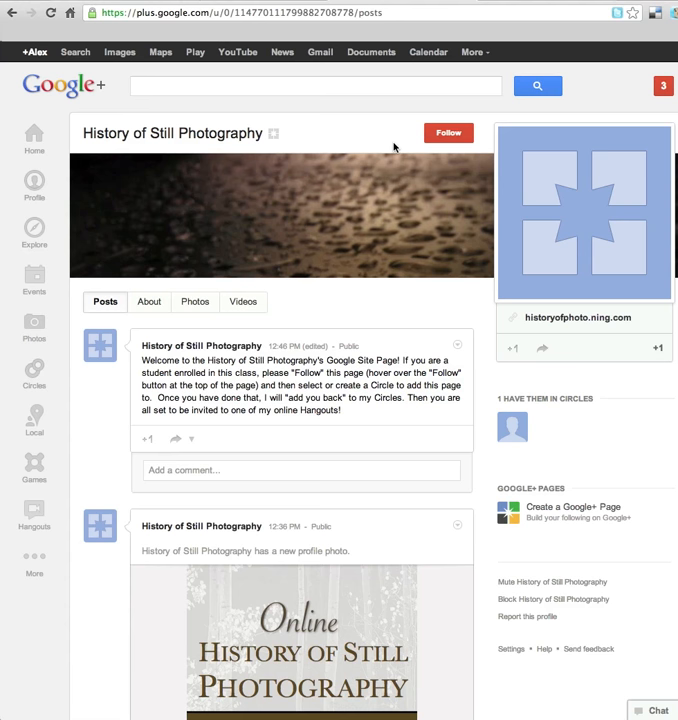
{"action": "left_click", "coordinate": [448, 132]}
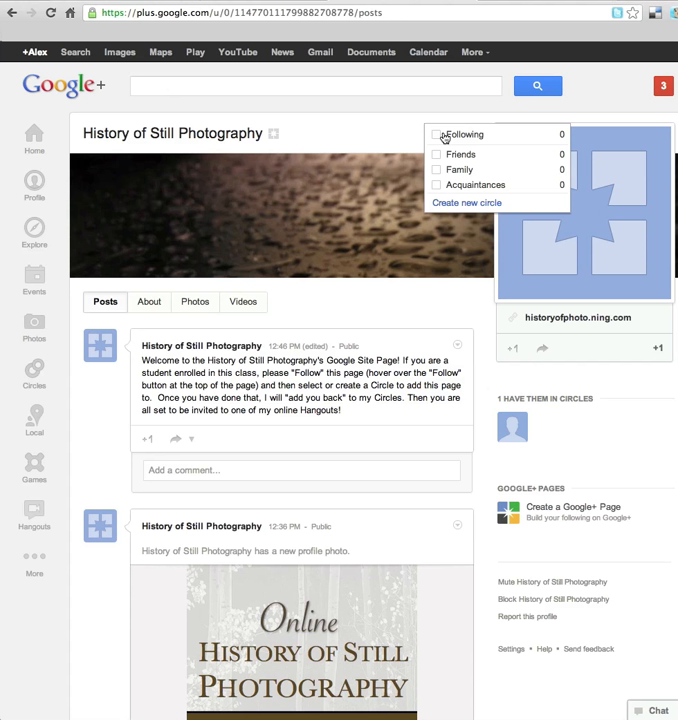
{"action": "mouse_move", "coordinate": [484, 174]}
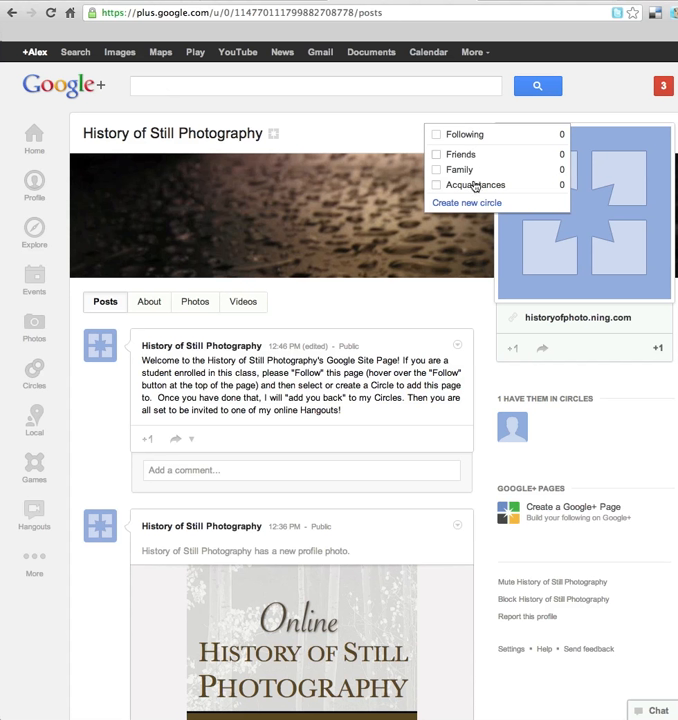
{"action": "mouse_move", "coordinate": [470, 158]}
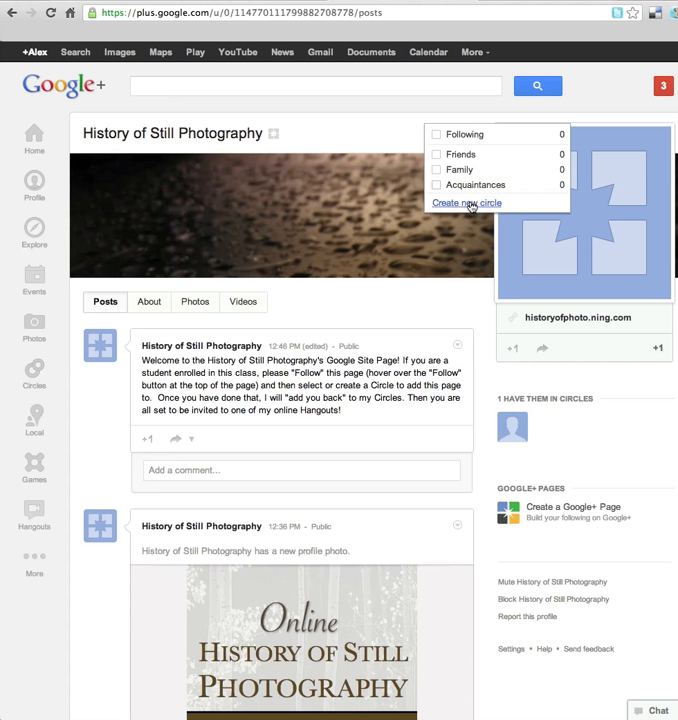
- Create a new circle named 'Classes' and add the page to it
{"action": "left_click", "coordinate": [466, 203]}
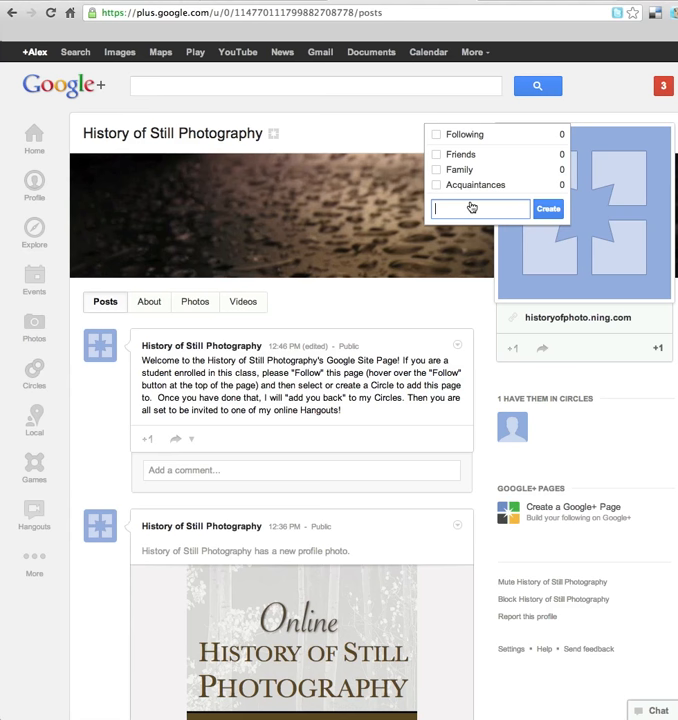
{"action": "type", "text": "Classes"}
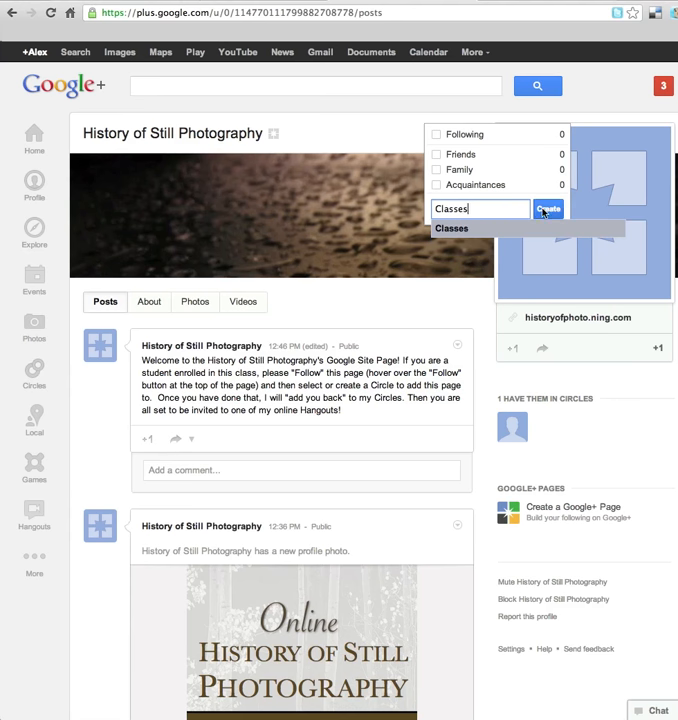
{"action": "left_click", "coordinate": [548, 208]}
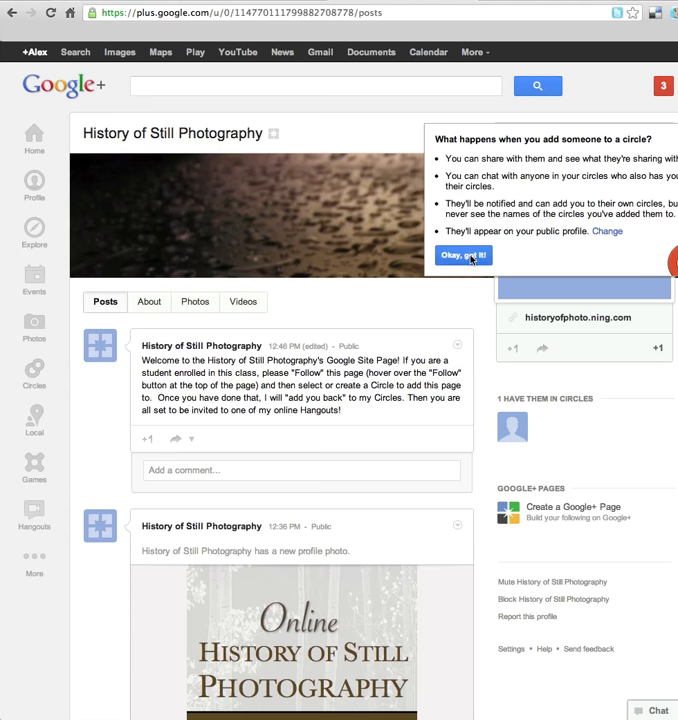
- Dismiss the circle explanation notice with 'Okay, got it!'
{"action": "left_click", "coordinate": [462, 255]}
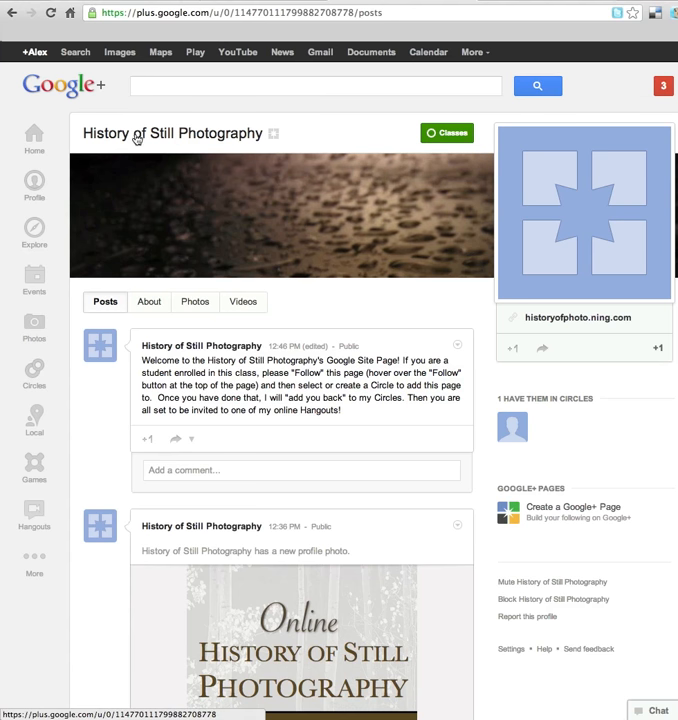
{"action": "mouse_move", "coordinate": [207, 143]}
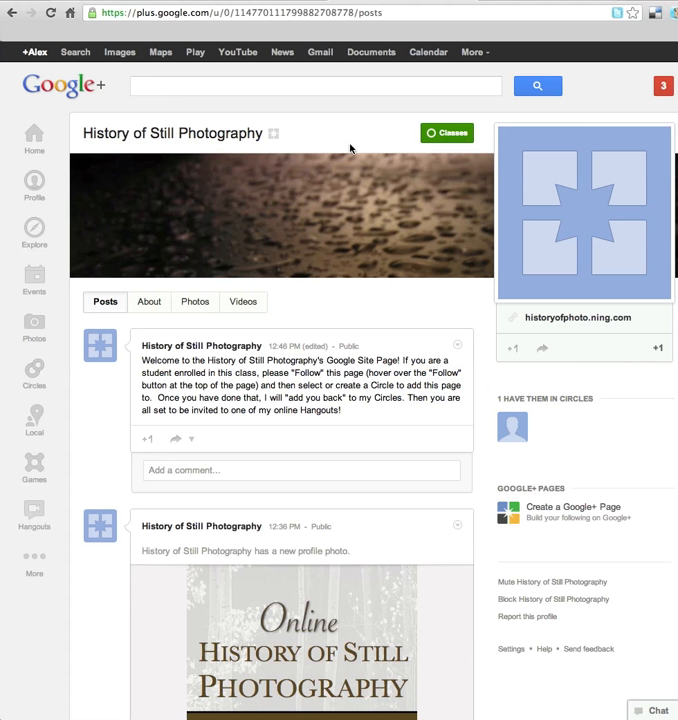
{"action": "mouse_move", "coordinate": [352, 148]}
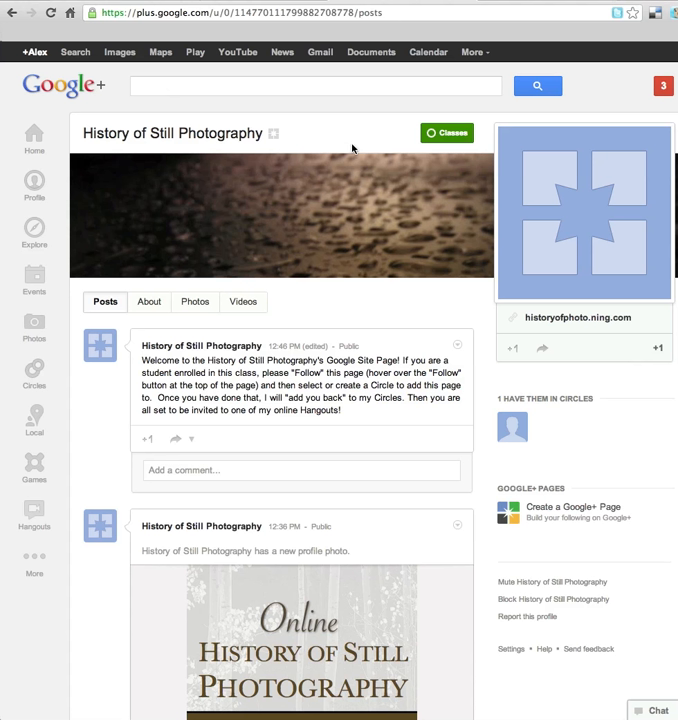
{"action": "mouse_move", "coordinate": [358, 148]}
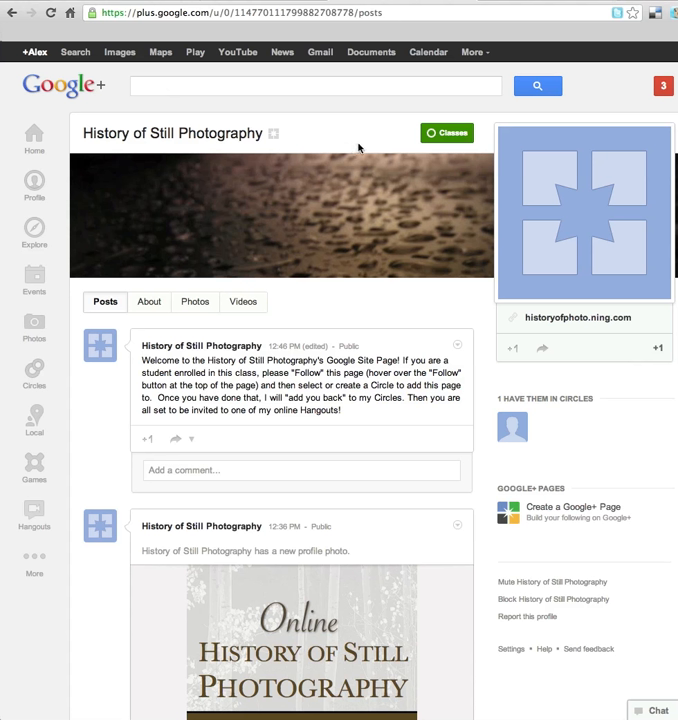
{"action": "mouse_move", "coordinate": [492, 156]}
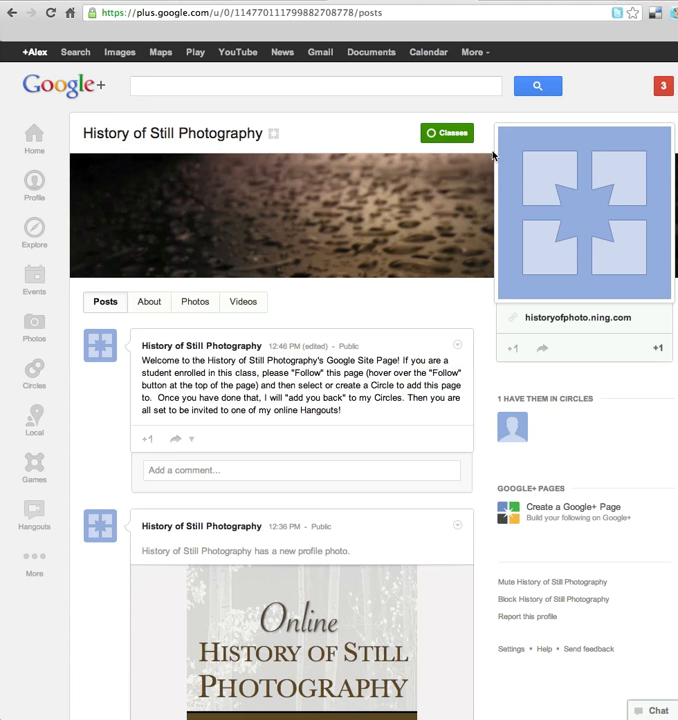